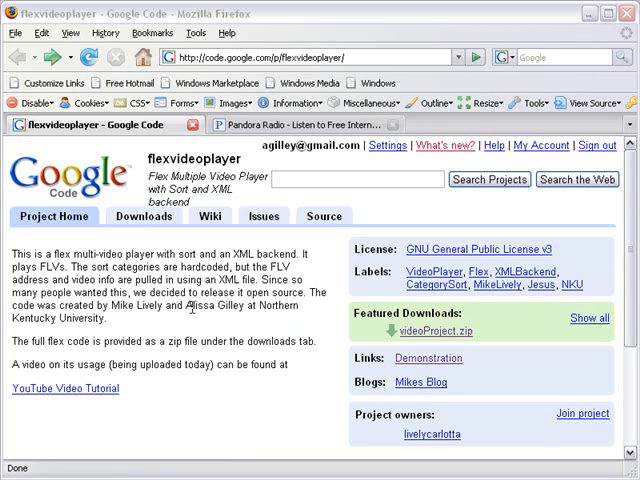
mouse_move(110, 320)
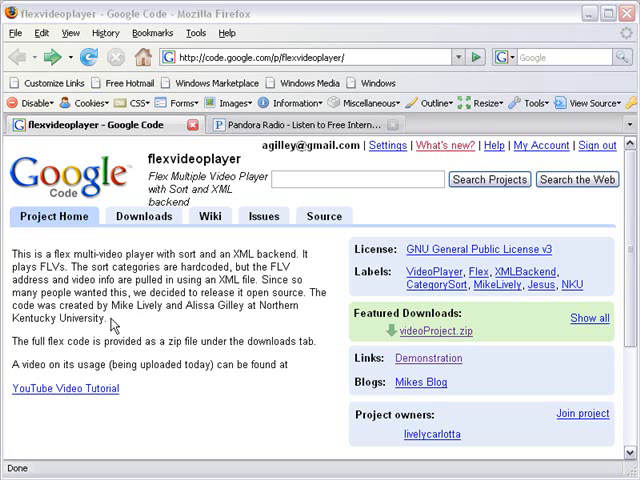
mouse_move(428, 358)
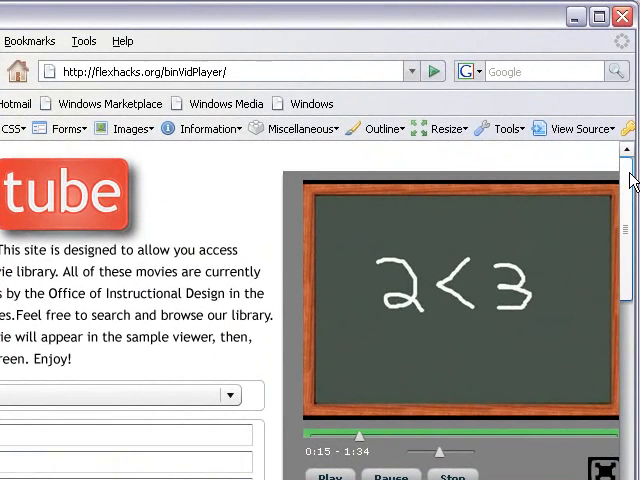
mouse_move(406, 404)
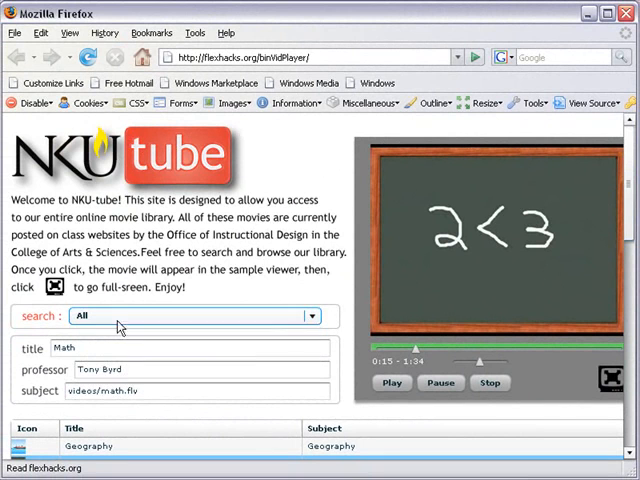
Scroll to the movie DataGrid and load the Math and Physics movies into the player.
scroll(down, 3)
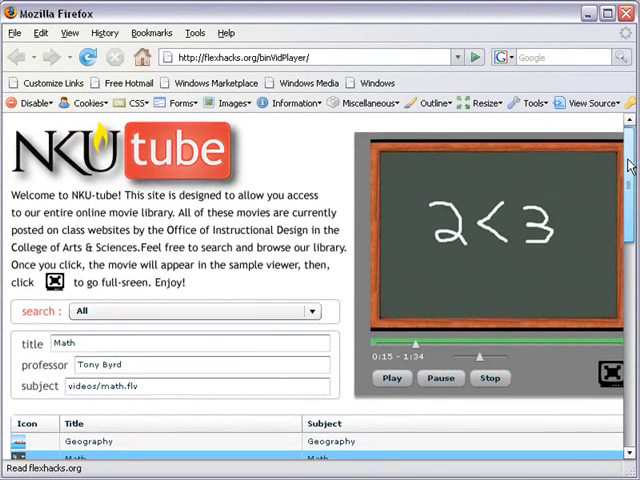
scroll(down, 3)
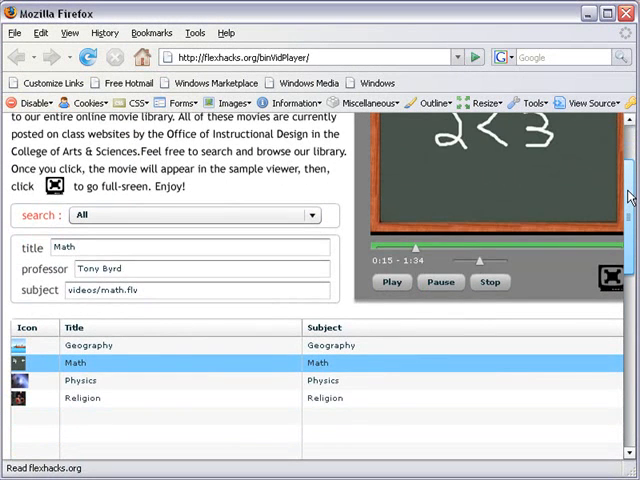
scroll(down, 3)
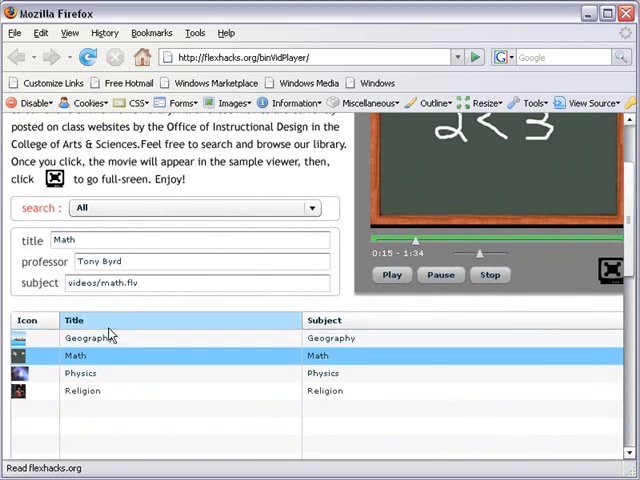
mouse_move(84, 356)
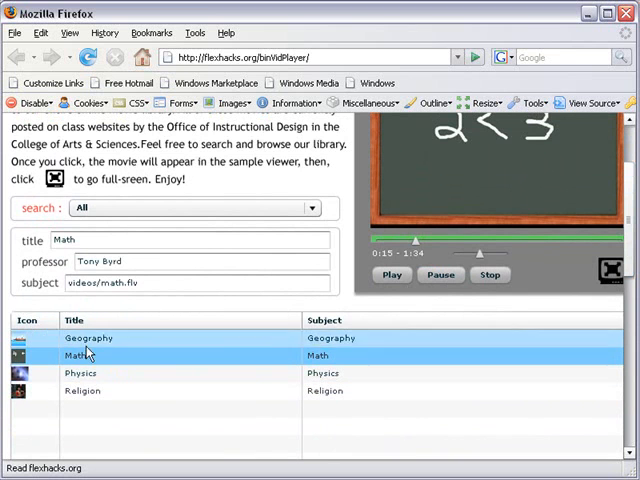
mouse_move(78, 352)
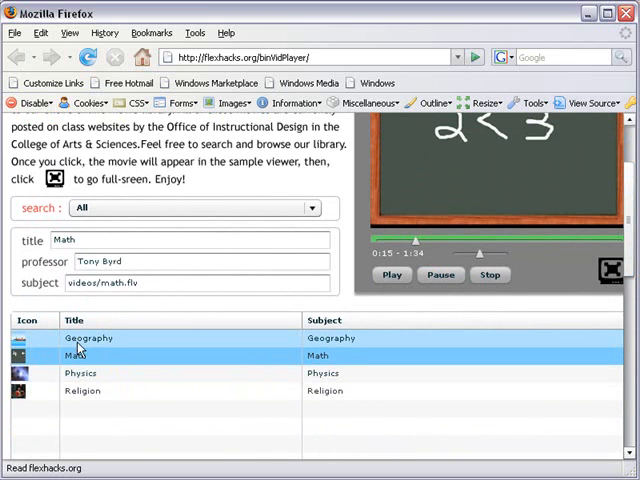
click(88, 372)
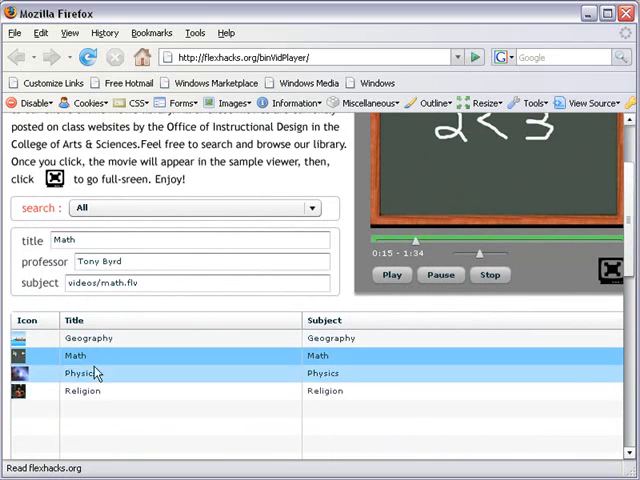
click(88, 338)
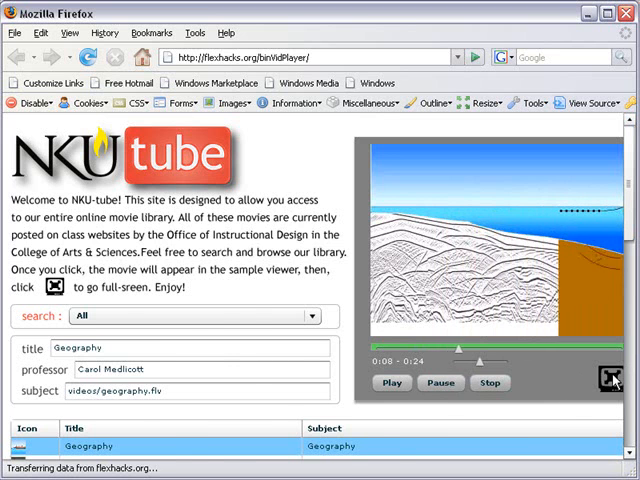
Filter the movie list with the search combo box to Math, then to Geography.
click(608, 376)
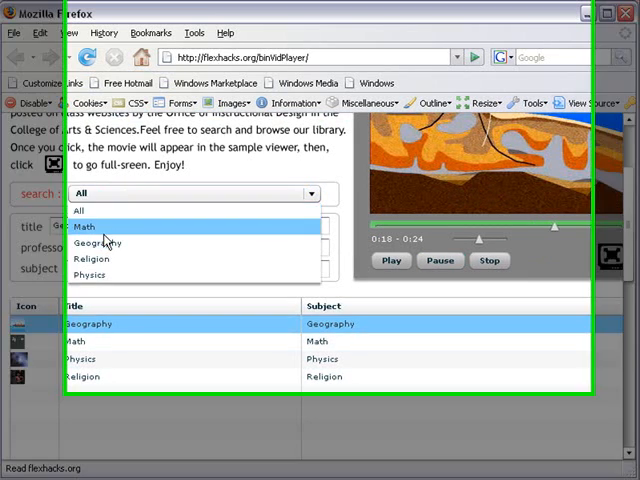
click(84, 228)
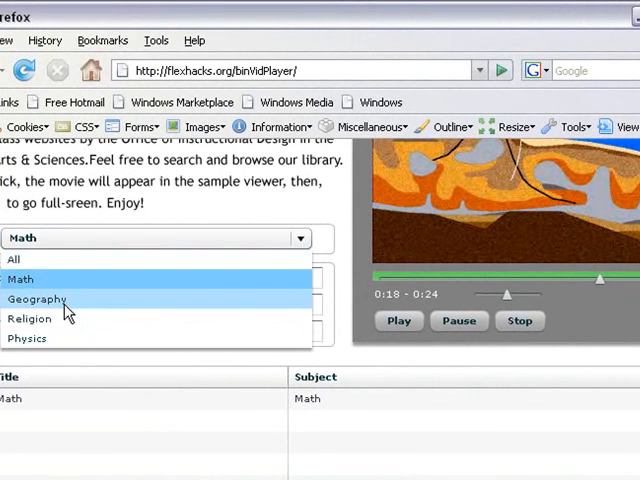
click(38, 298)
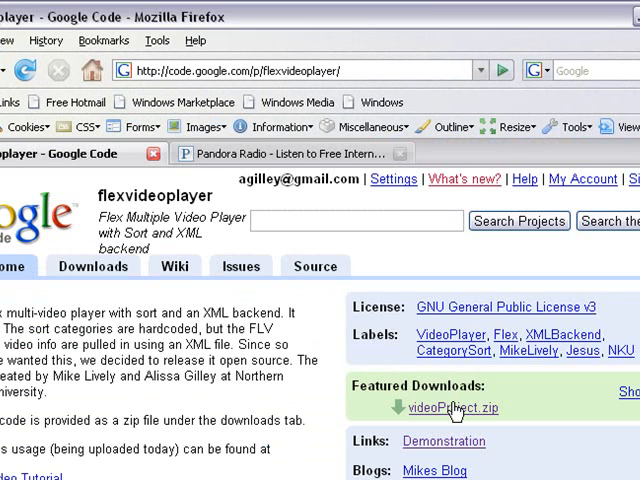
mouse_move(400, 404)
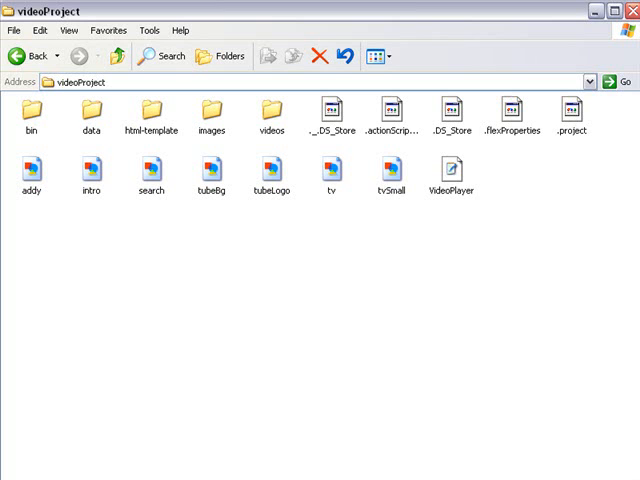
mouse_move(38, 28)
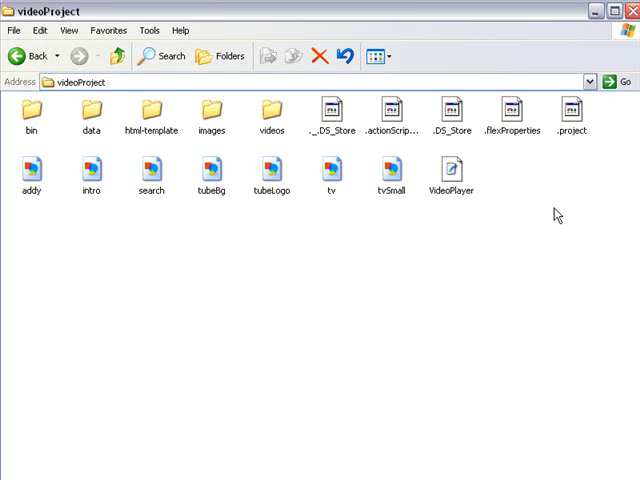
mouse_move(576, 232)
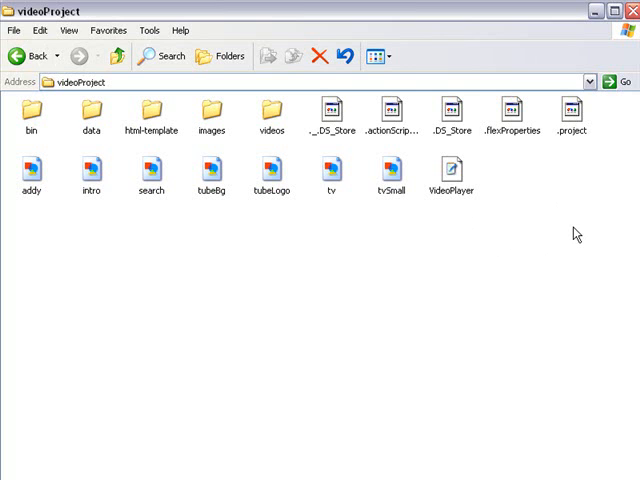
mouse_move(270, 112)
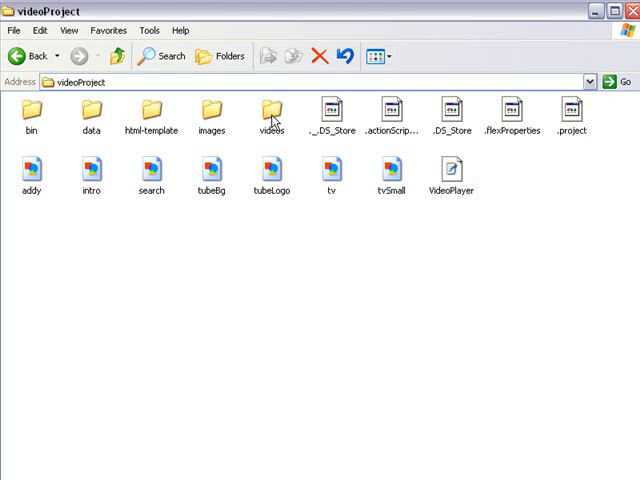
Open the videos folder listing the geography, math, physics and religion FLV files.
double_click(270, 108)
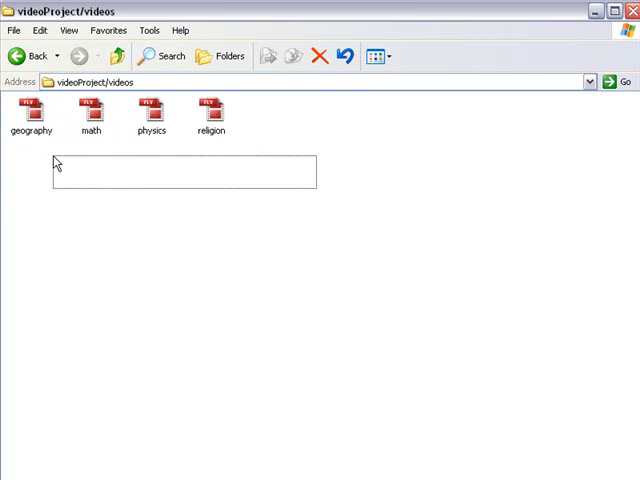
click(238, 144)
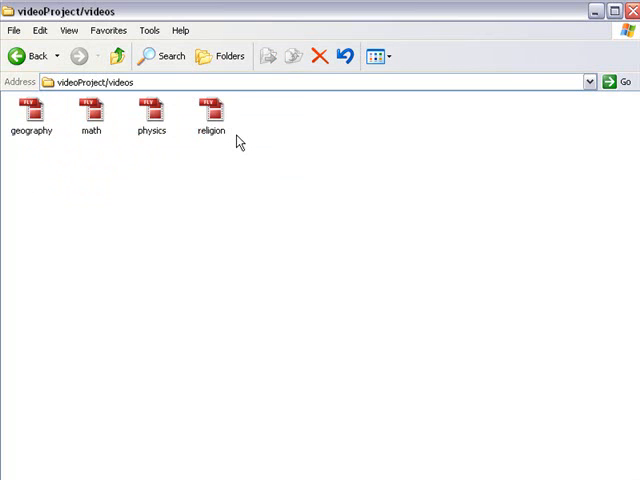
mouse_move(236, 82)
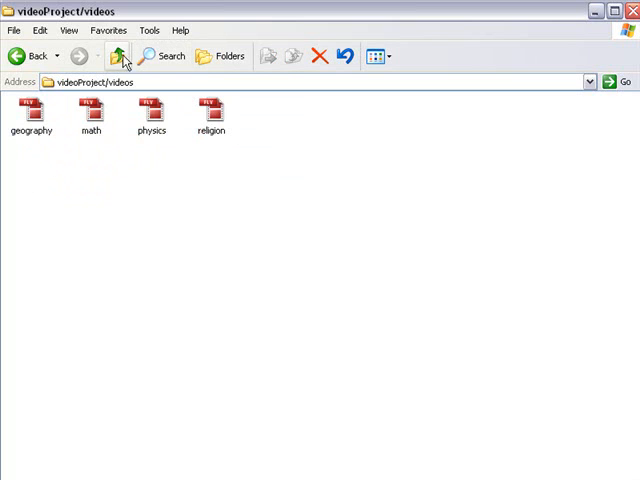
mouse_move(124, 56)
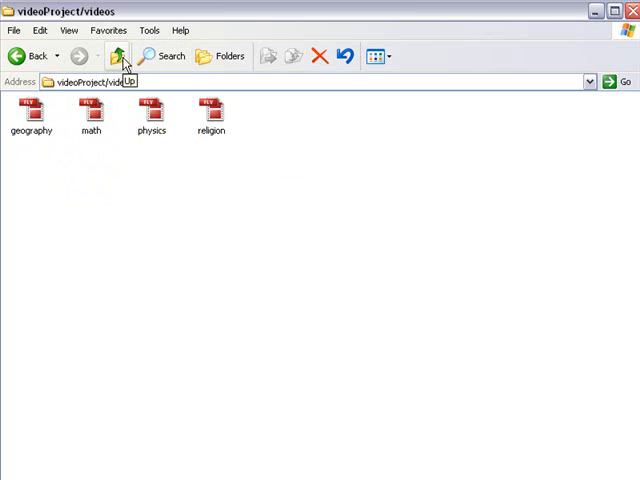
Go to the images folder and preview the religion thumbnail image.
click(116, 56)
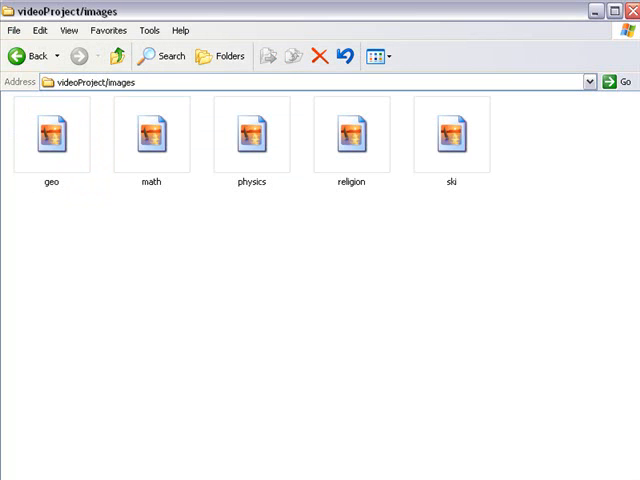
mouse_move(324, 336)
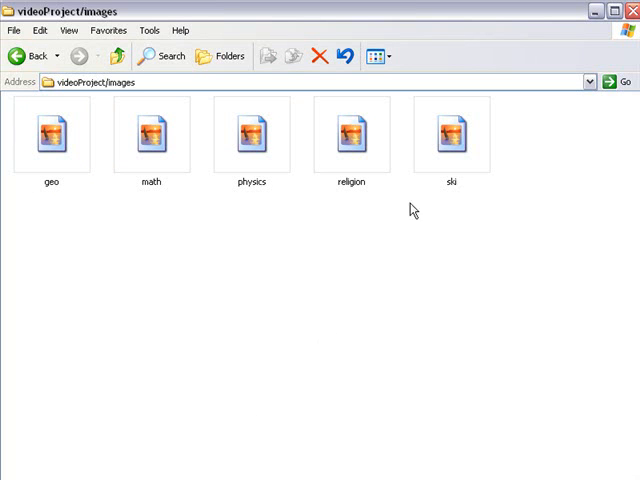
click(350, 136)
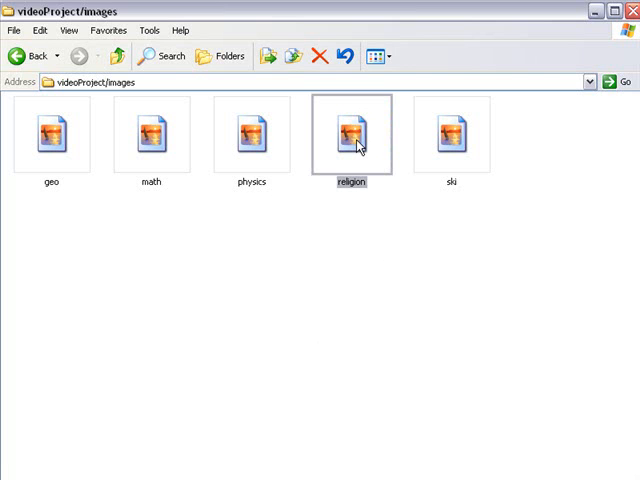
mouse_move(264, 108)
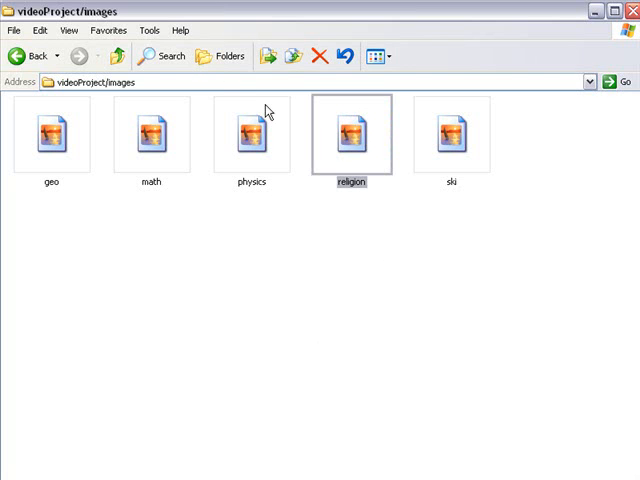
double_click(350, 132)
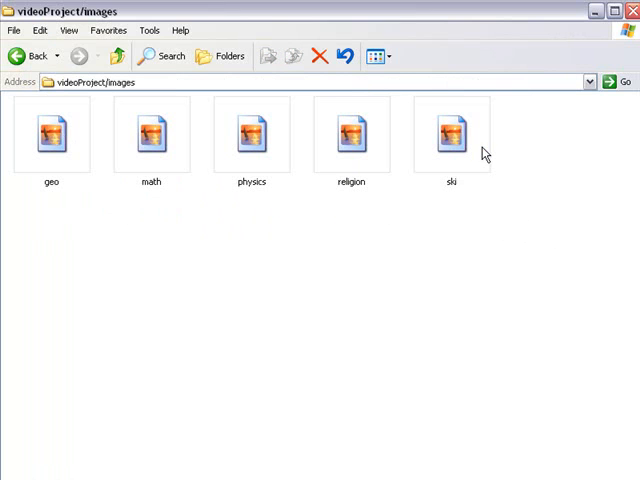
mouse_move(294, 48)
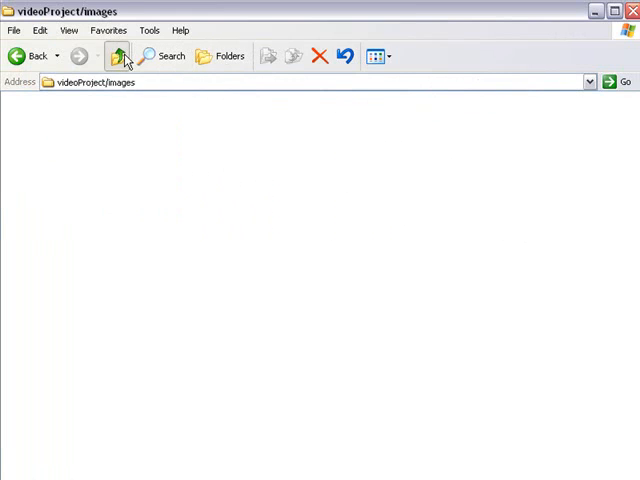
Return to videoProject, enter the data folder and open movies.xml in Dreamweaver.
click(120, 56)
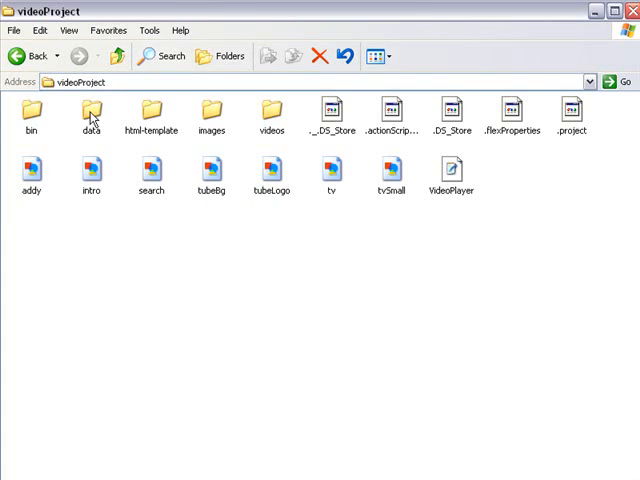
double_click(96, 108)
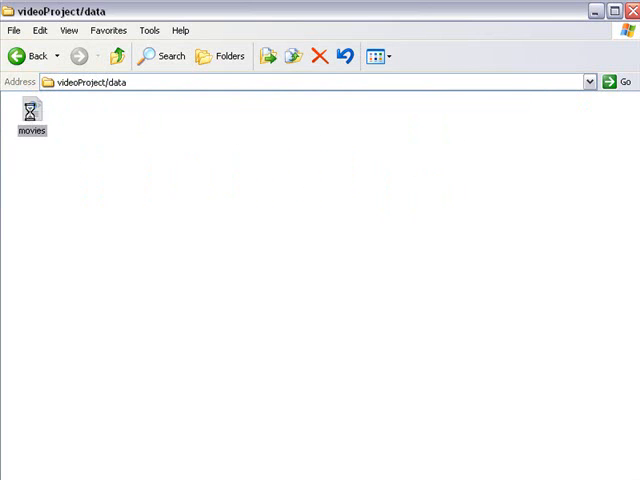
mouse_move(36, 112)
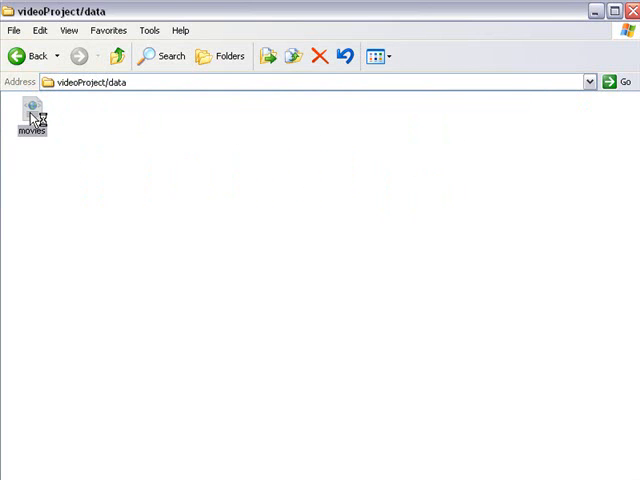
double_click(38, 110)
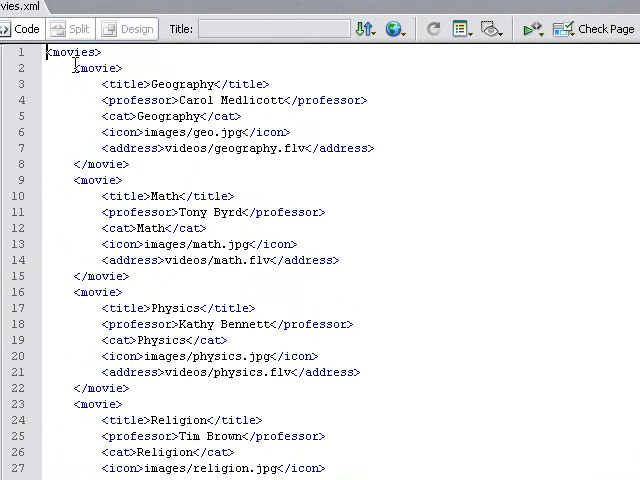
drag(72, 68, 128, 164)
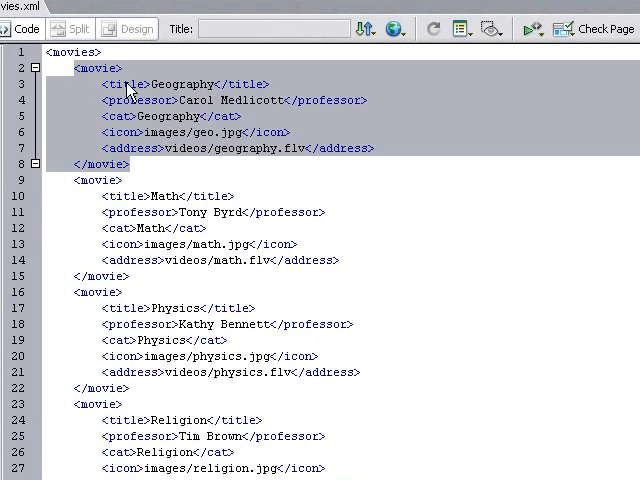
mouse_move(160, 116)
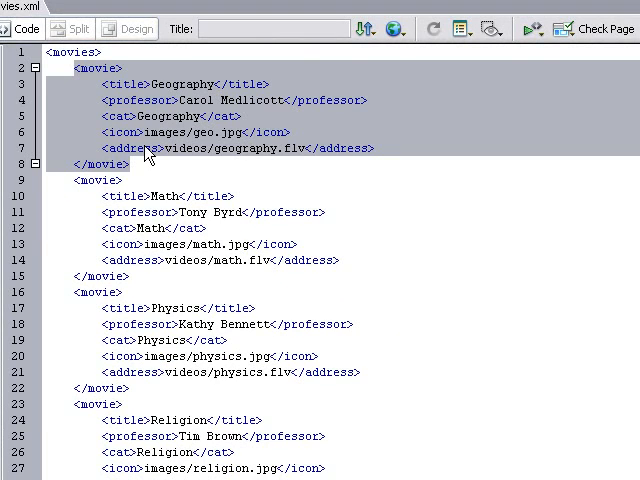
mouse_move(182, 100)
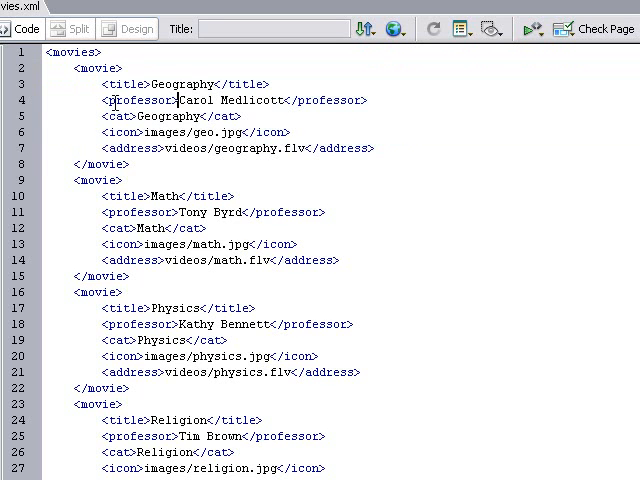
mouse_move(308, 126)
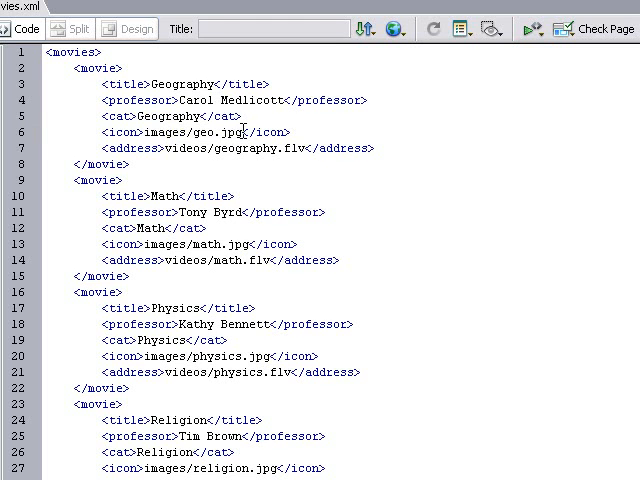
double_click(184, 132)
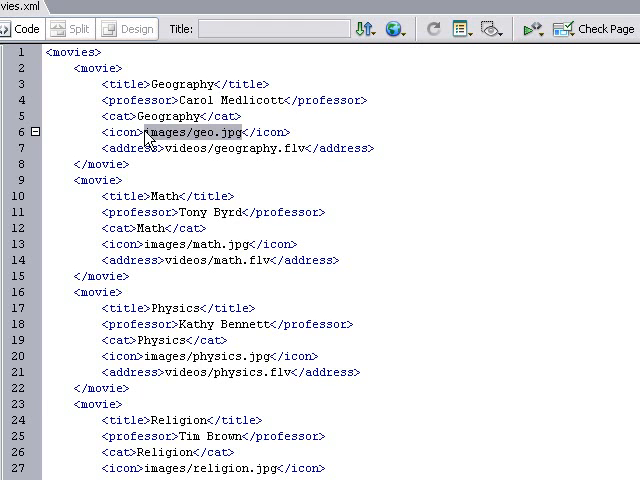
double_click(188, 132)
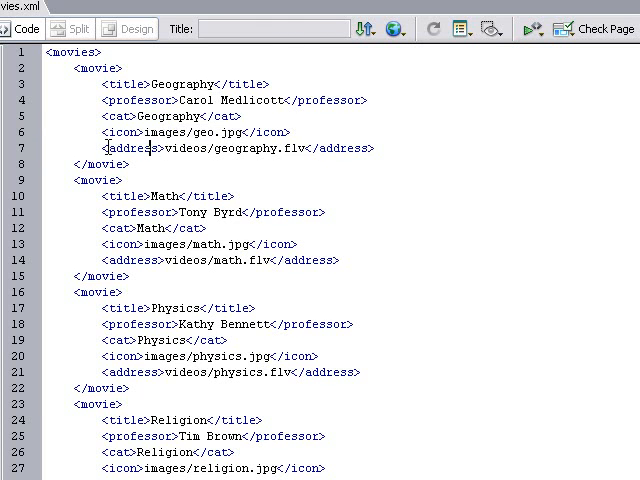
triple_click(230, 148)
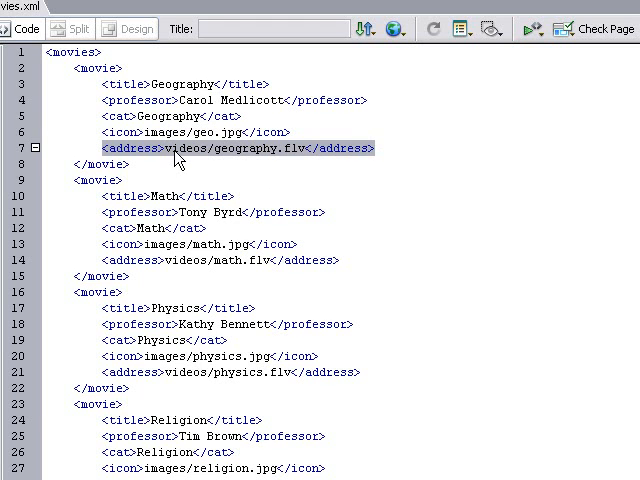
mouse_move(158, 152)
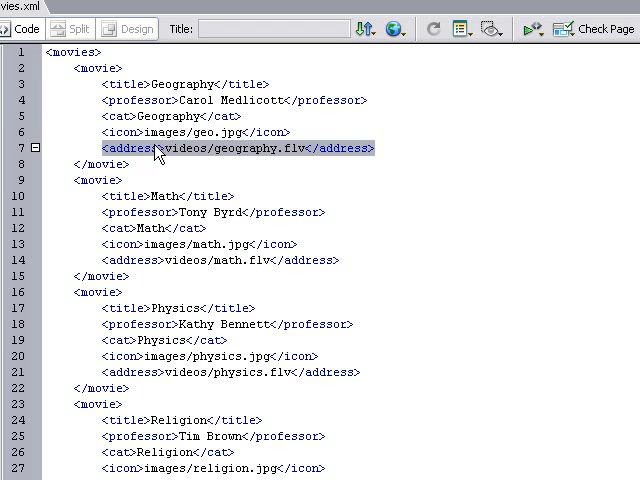
drag(158, 148, 316, 148)
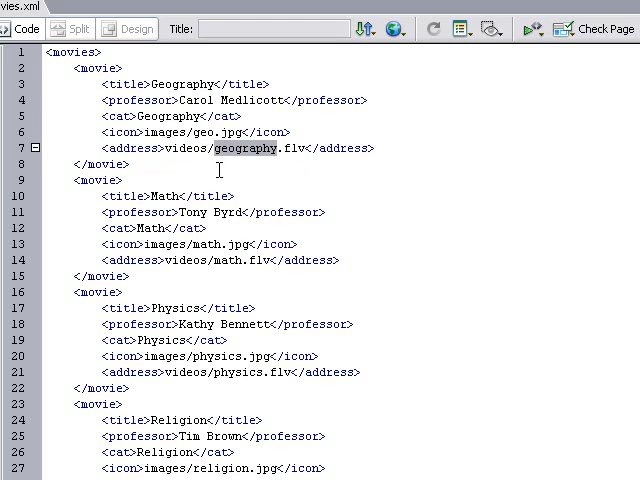
double_click(210, 132)
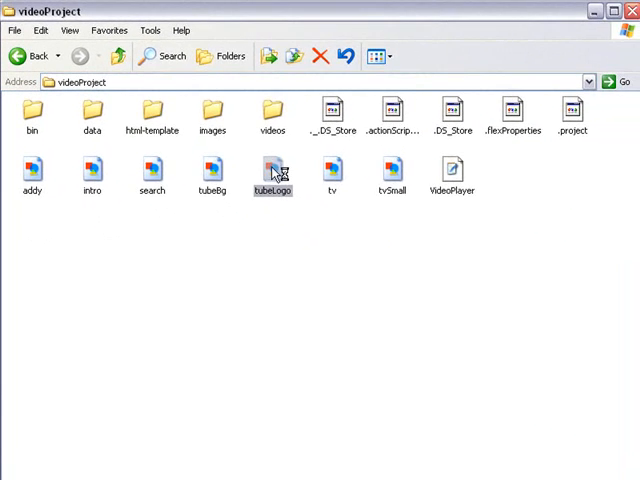
double_click(272, 164)
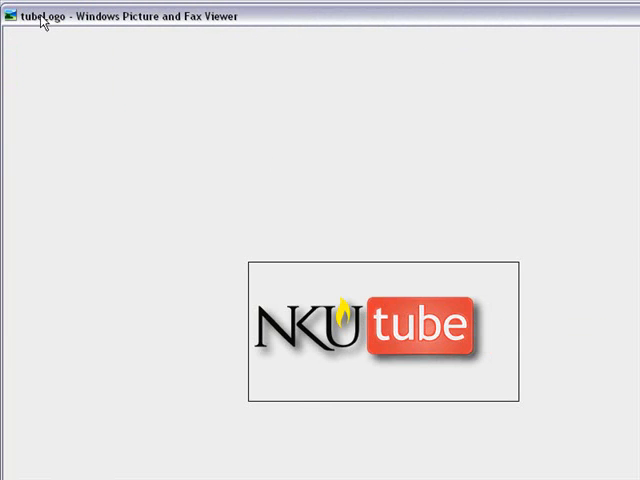
mouse_move(68, 36)
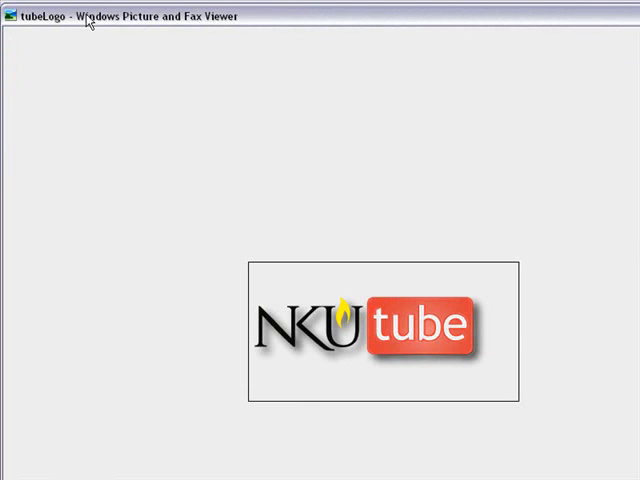
mouse_move(512, 338)
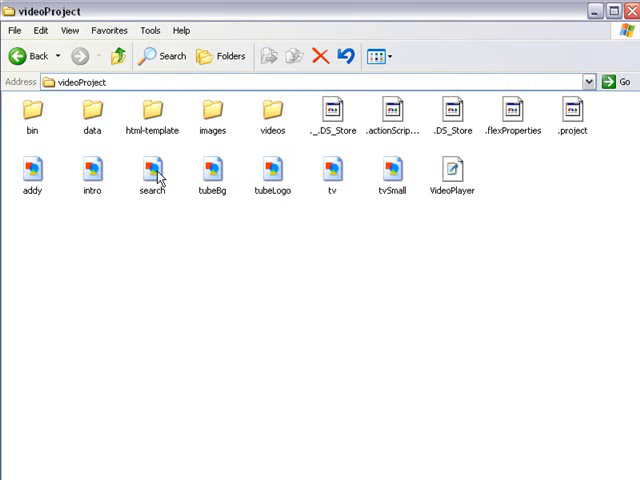
Preview the search image, then open the intro image in Windows Picture and Fax Viewer.
double_click(212, 164)
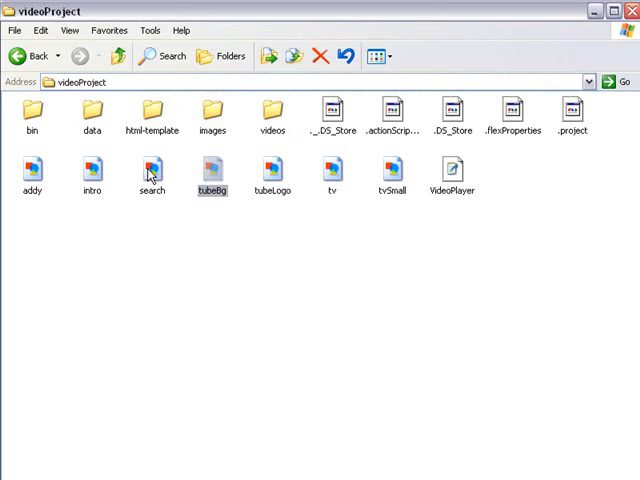
click(90, 170)
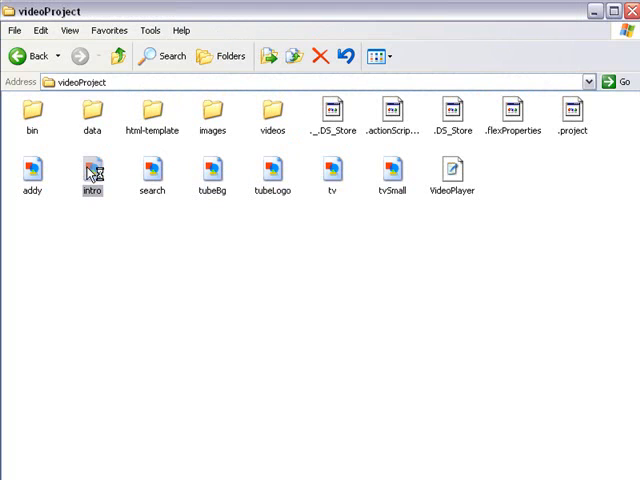
double_click(92, 164)
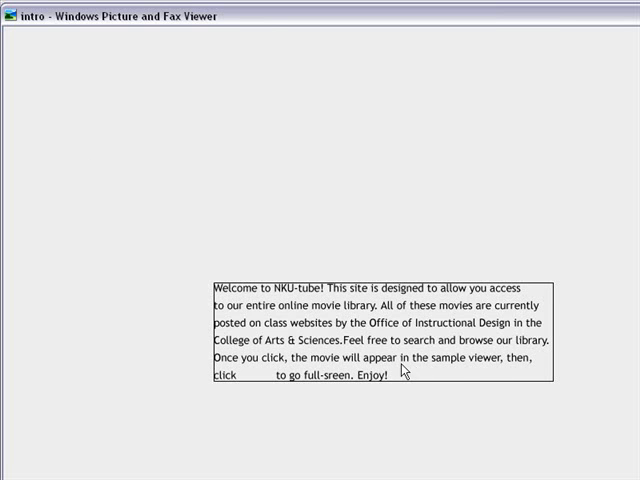
mouse_move(420, 390)
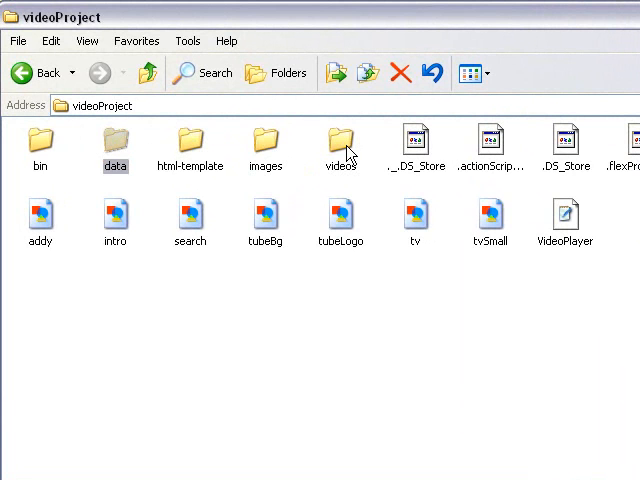
mouse_move(40, 150)
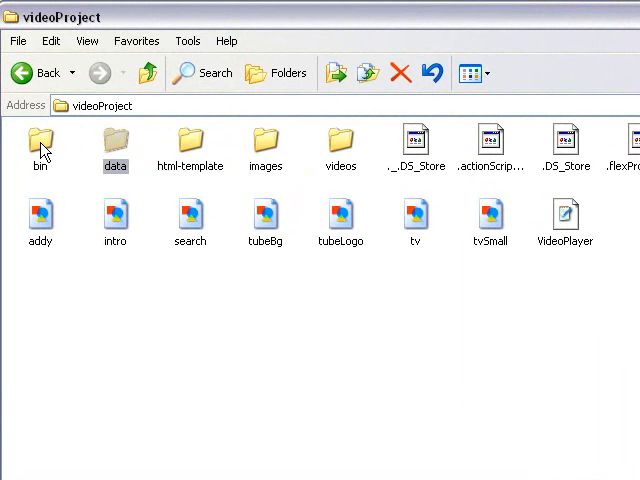
Open the bin folder with the built player files, then switch to Dreamweaver.
double_click(40, 144)
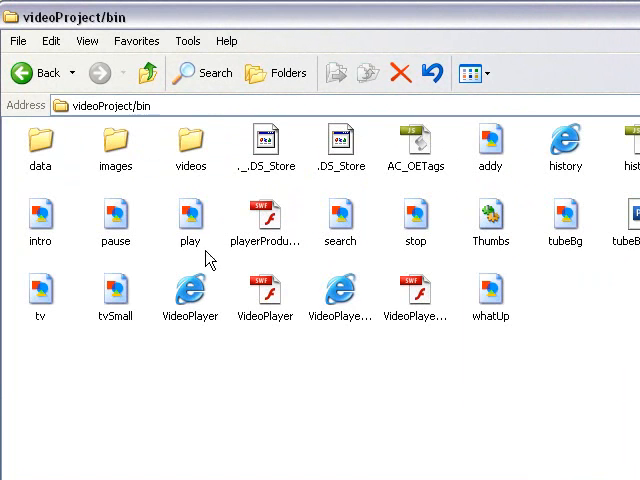
mouse_move(308, 164)
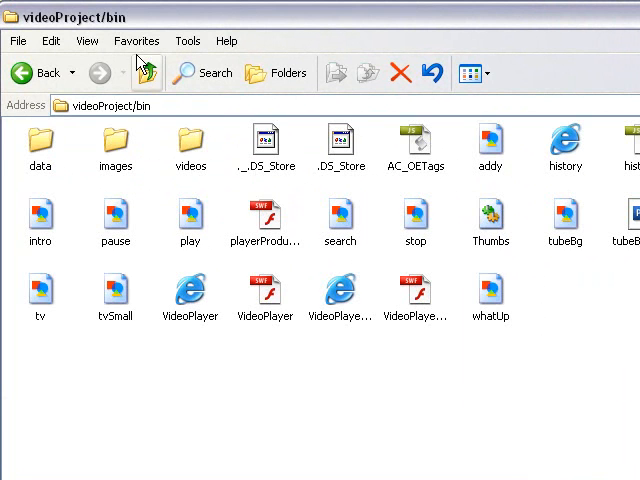
mouse_move(148, 76)
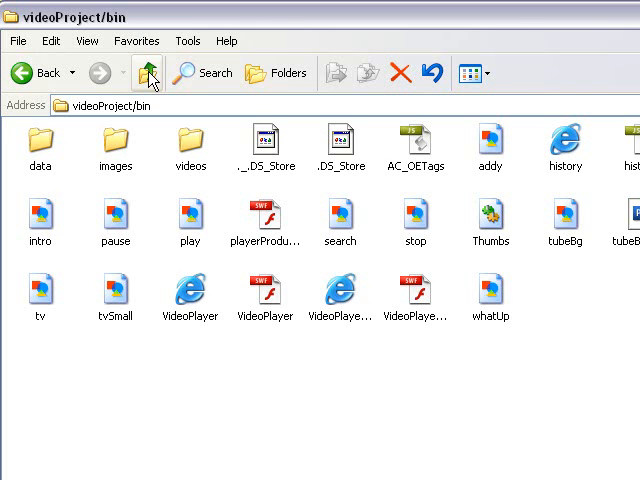
click(150, 72)
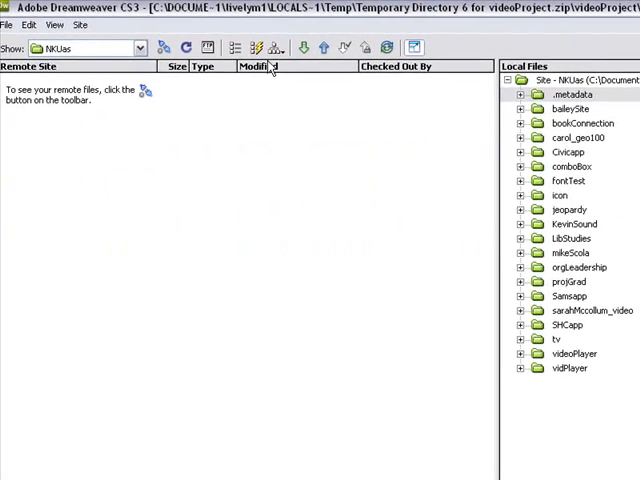
Choose Manage Sites from the Site menu to list the defined sites.
click(80, 24)
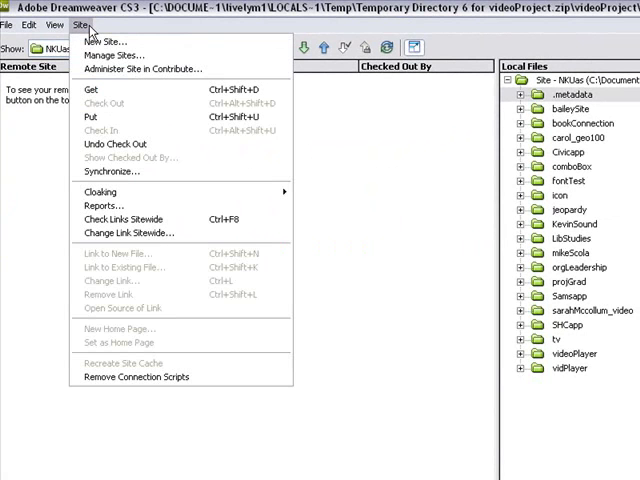
mouse_move(112, 54)
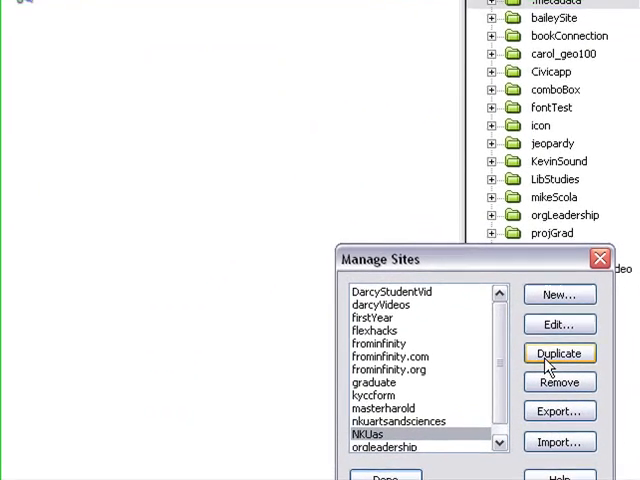
Edit the NKUas site and navigate from the Flex Builder 2 folder up to My Documents.
click(558, 324)
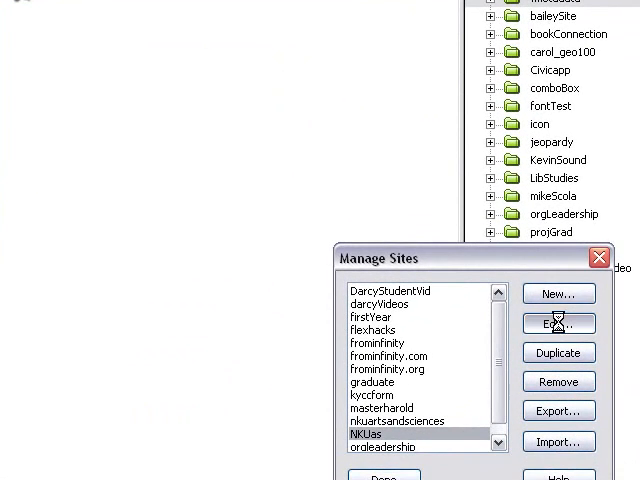
click(556, 324)
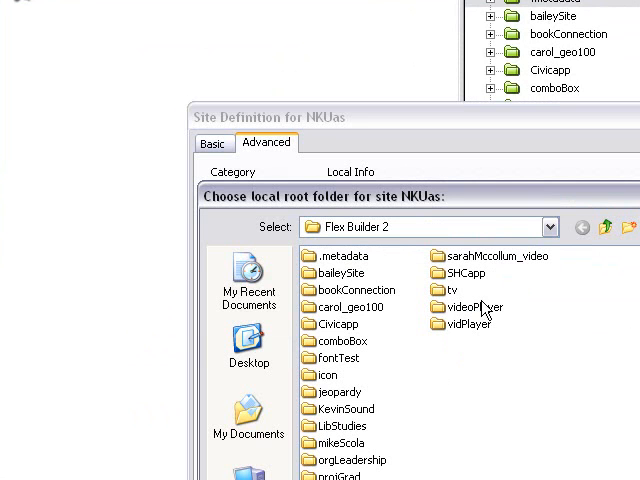
double_click(470, 308)
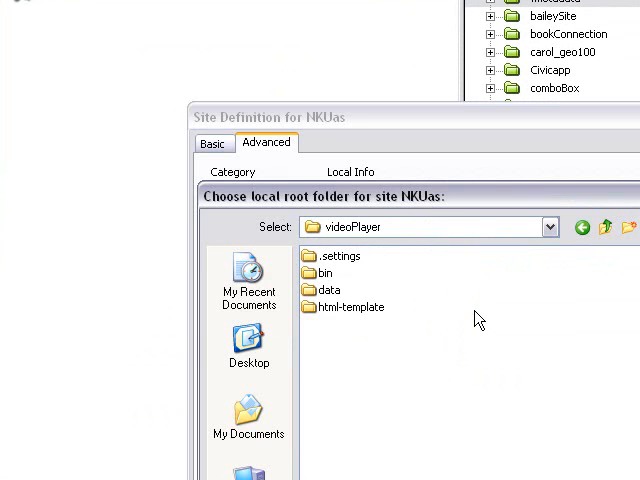
mouse_move(398, 276)
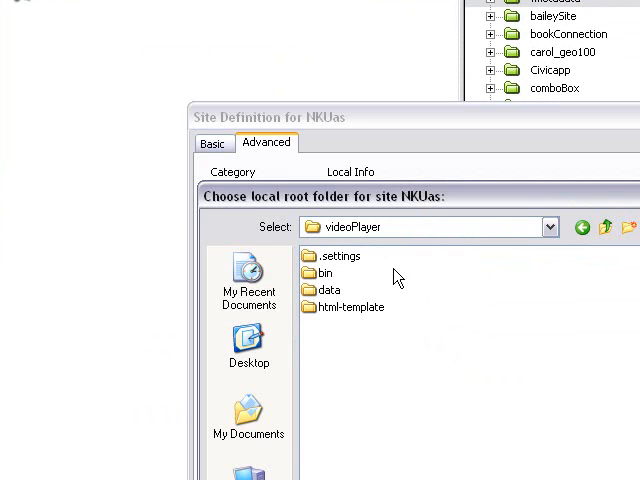
click(604, 228)
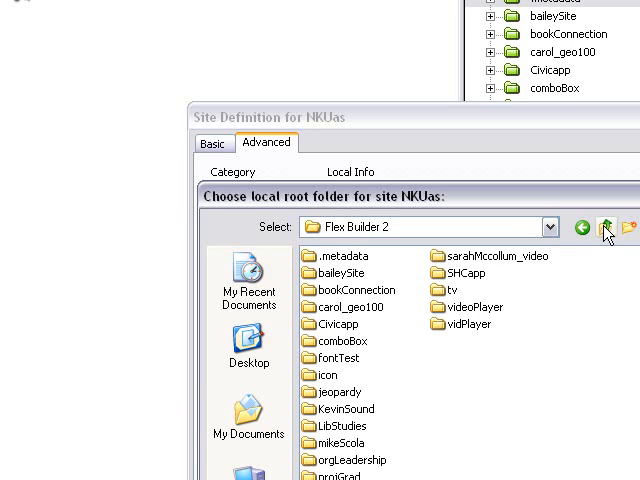
click(604, 228)
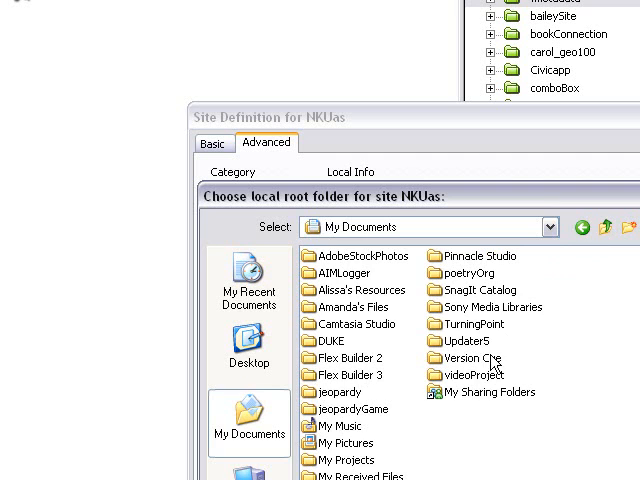
Choose My Documents > videoProject > videoProject > bin as the NKUas local root folder.
double_click(462, 376)
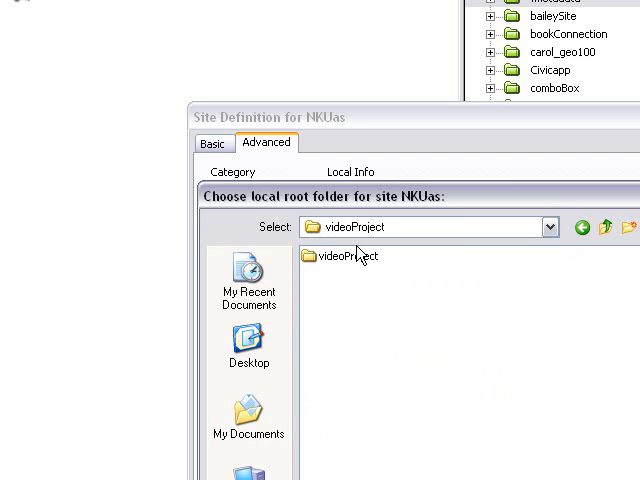
double_click(348, 256)
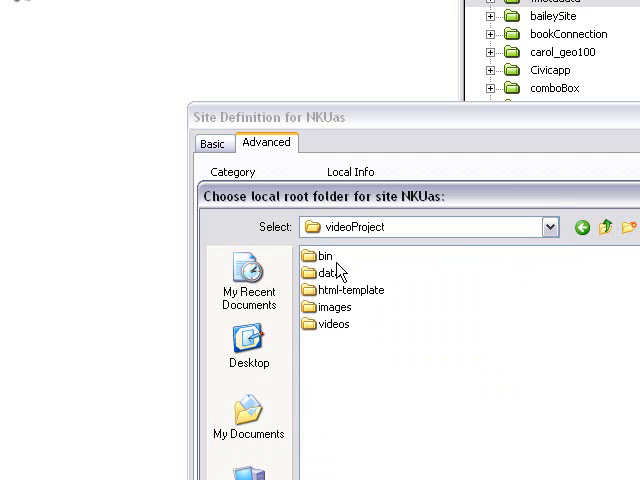
double_click(322, 256)
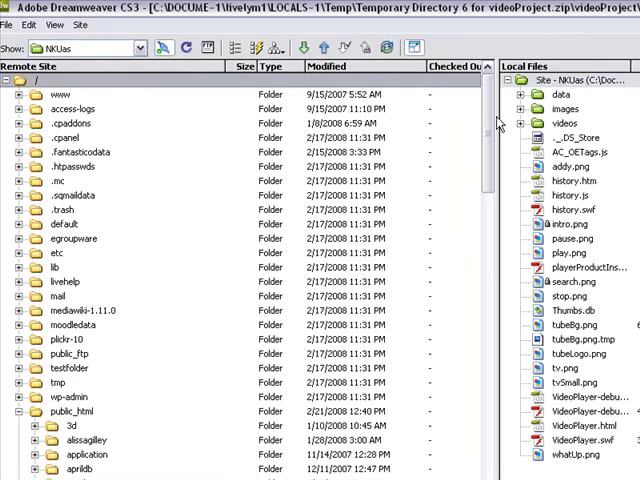
Scroll the Remote Site list to the uploaded folder and open index.html live in Firefox.
scroll(down, 3)
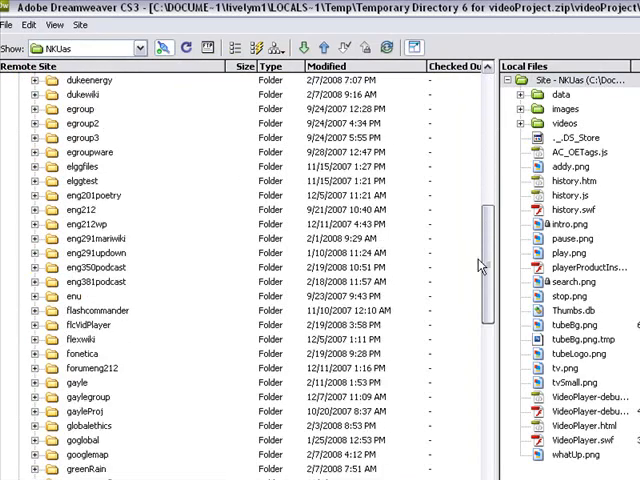
scroll(down, 3)
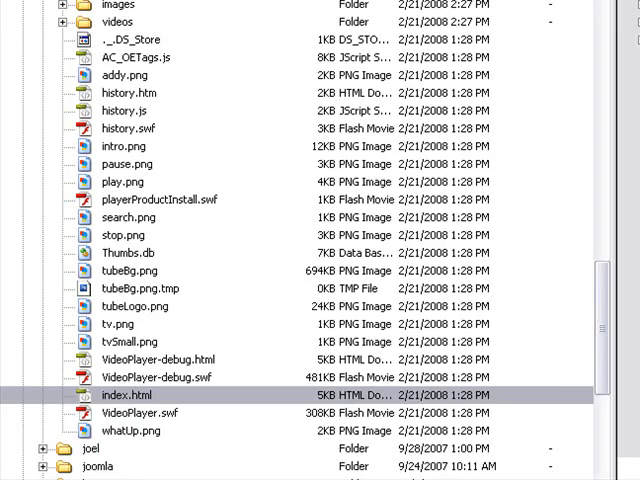
double_click(120, 394)
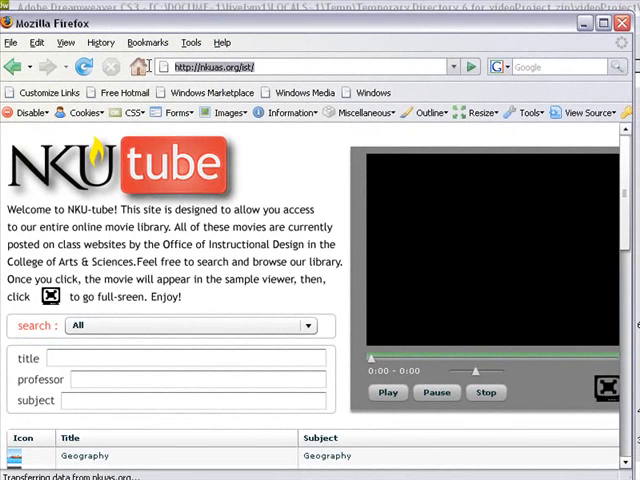
Scroll the live NKU tube page down to its movie list of Geography, Math, Physics and Religion.
scroll(down, 3)
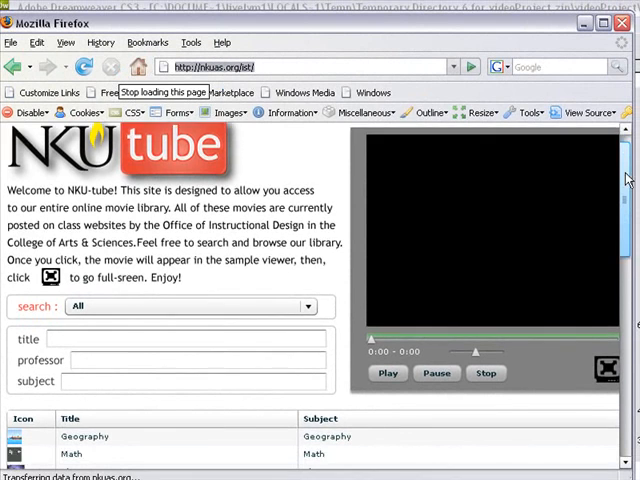
scroll(down, 3)
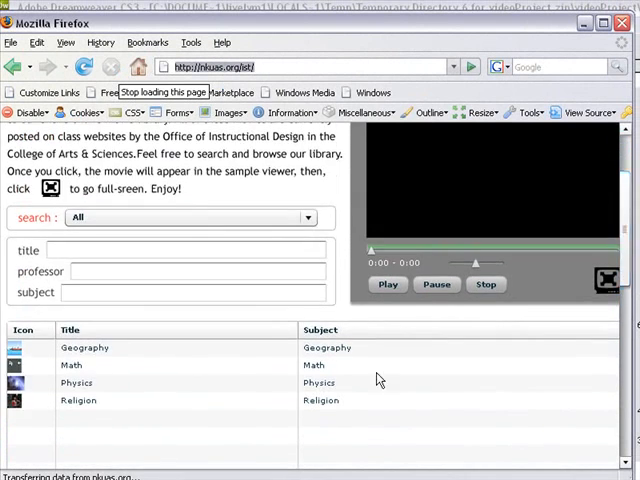